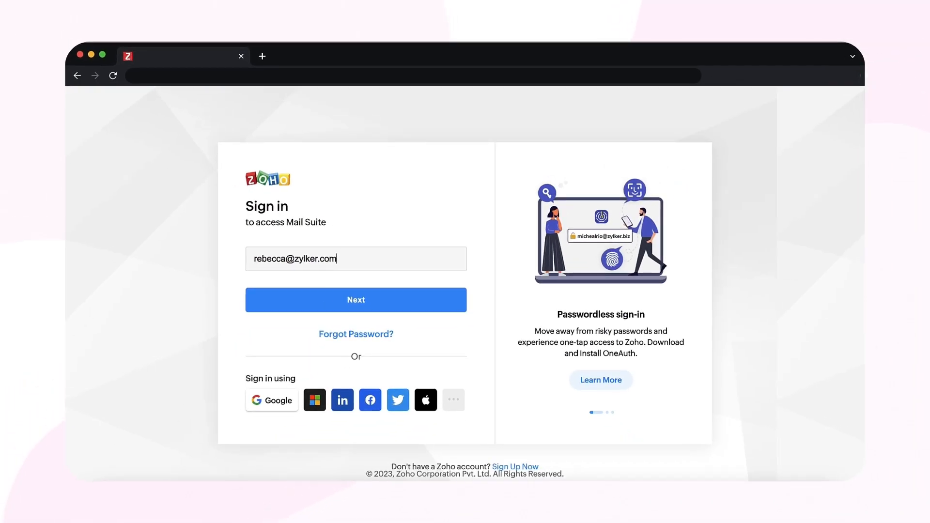
Step: Sign in to Zoho Mail and open Settings > Signature, showing the 'Marketing New' signature
left_click(355, 300)
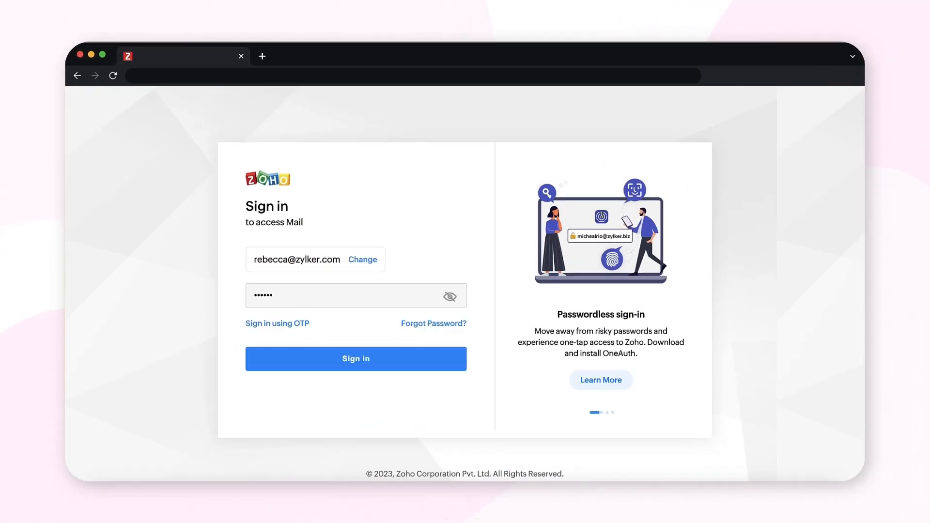
left_click(355, 358)
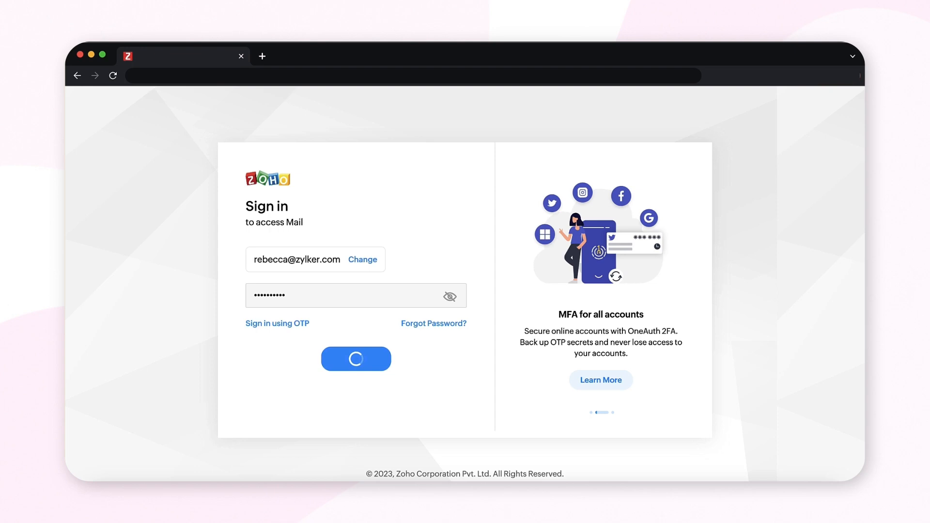
left_click(355, 358)
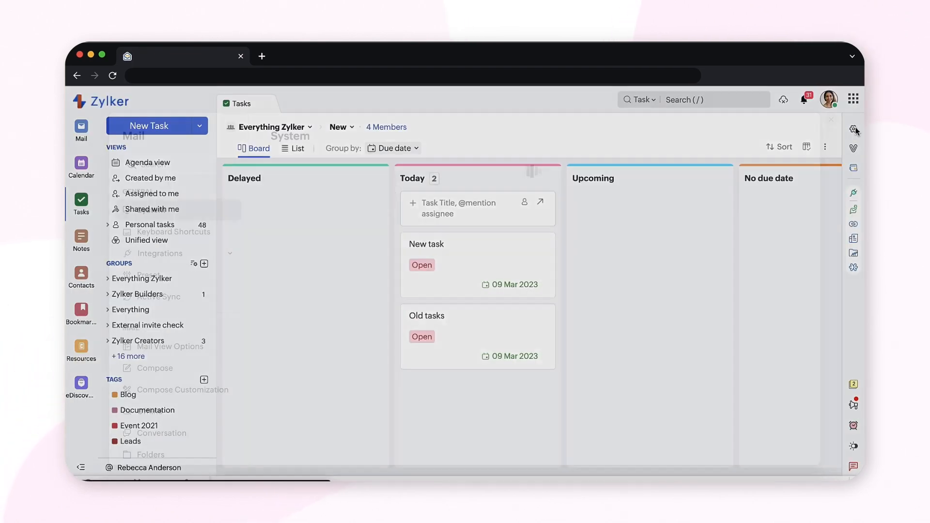
left_click(854, 130)
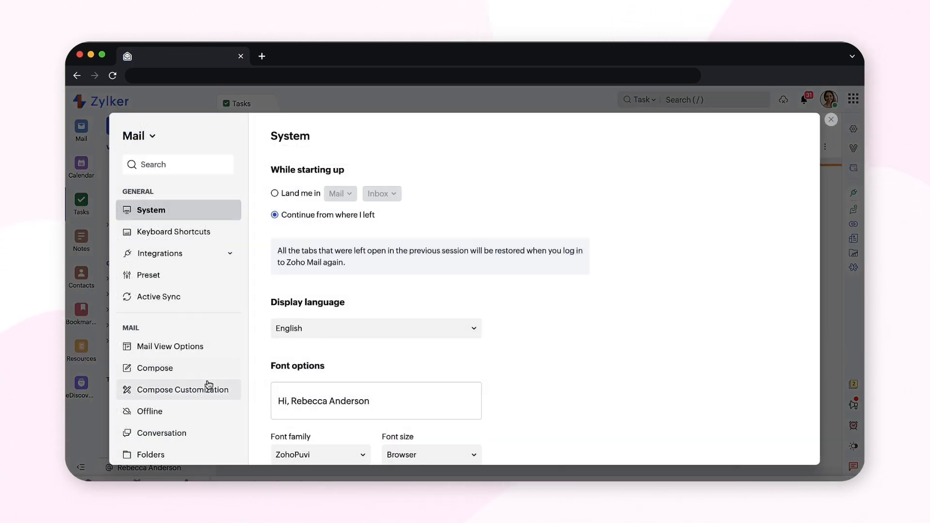
left_click(156, 399)
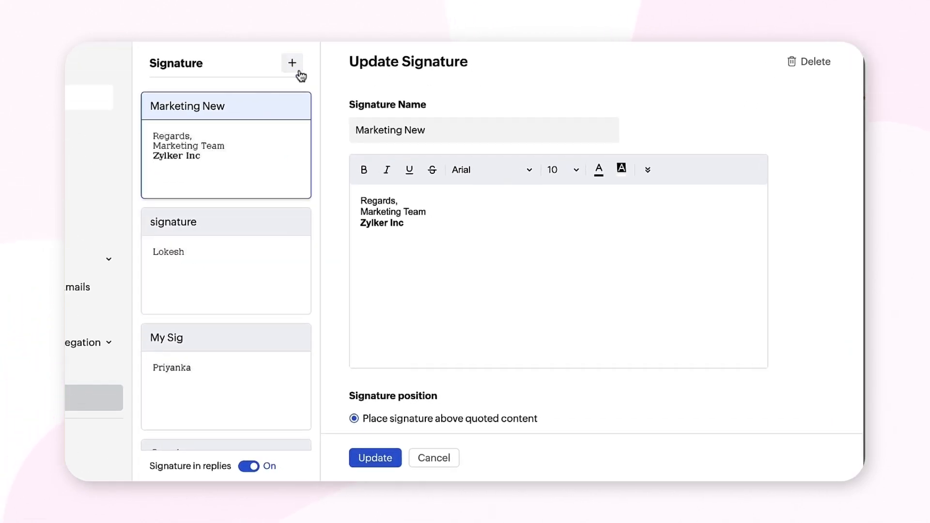
Step: Add a new signature named 'Internal'
left_click(291, 61)
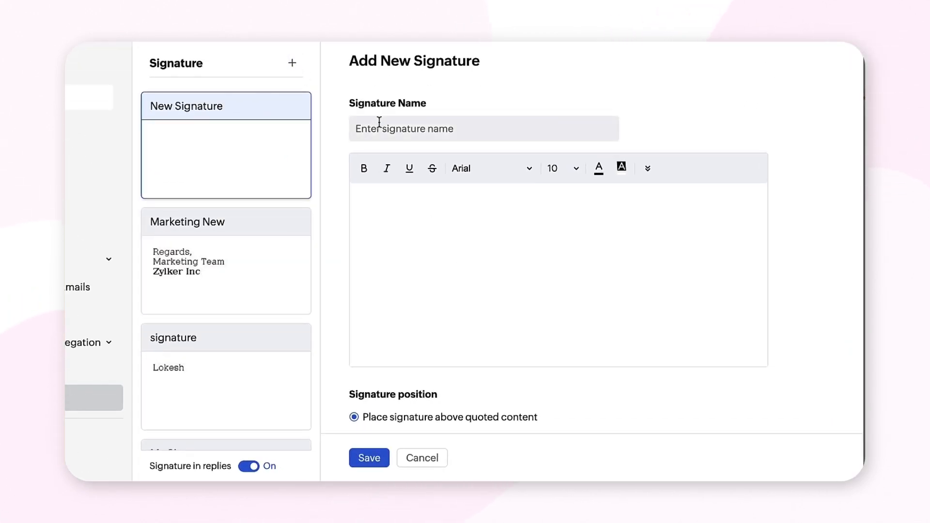
type("Internal")
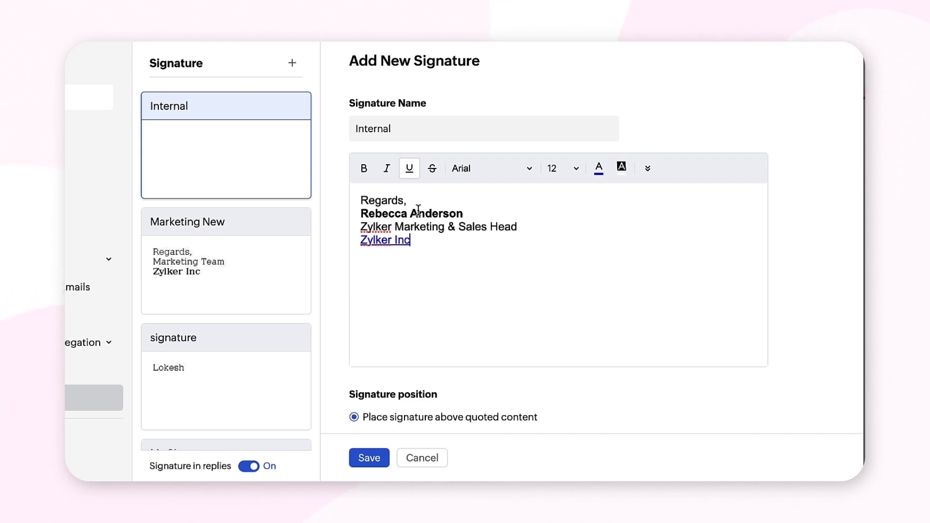
Step: Choose 'Place signature below quoted content' for the Internal signature's position
scroll("down", 3)
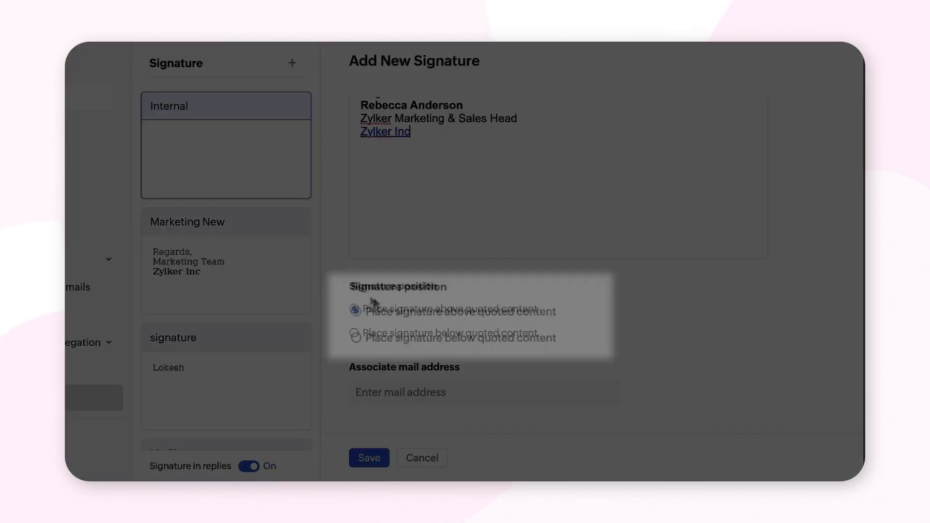
left_click(361, 319)
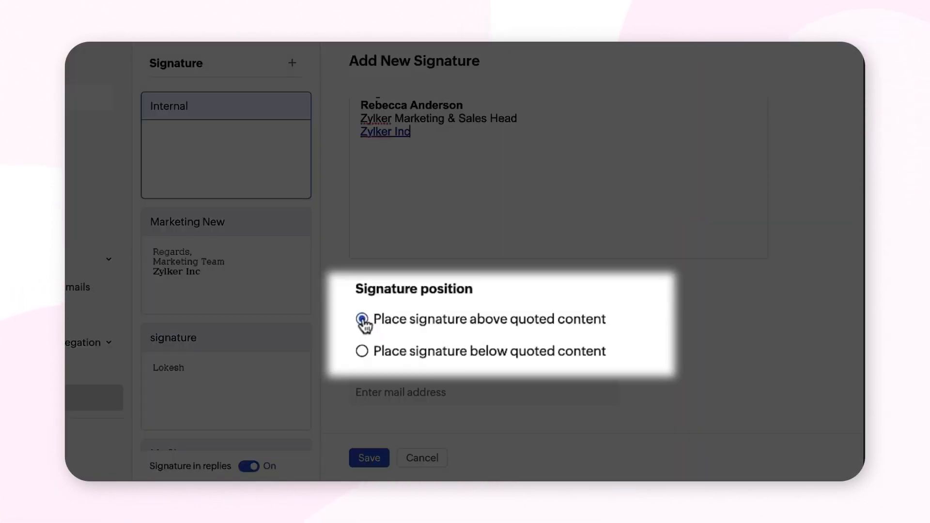
left_click(362, 350)
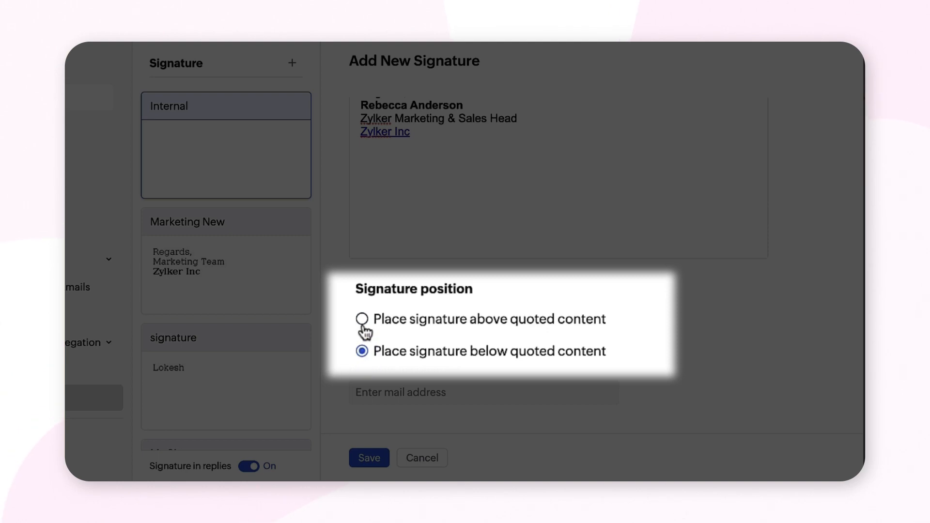
left_click(363, 319)
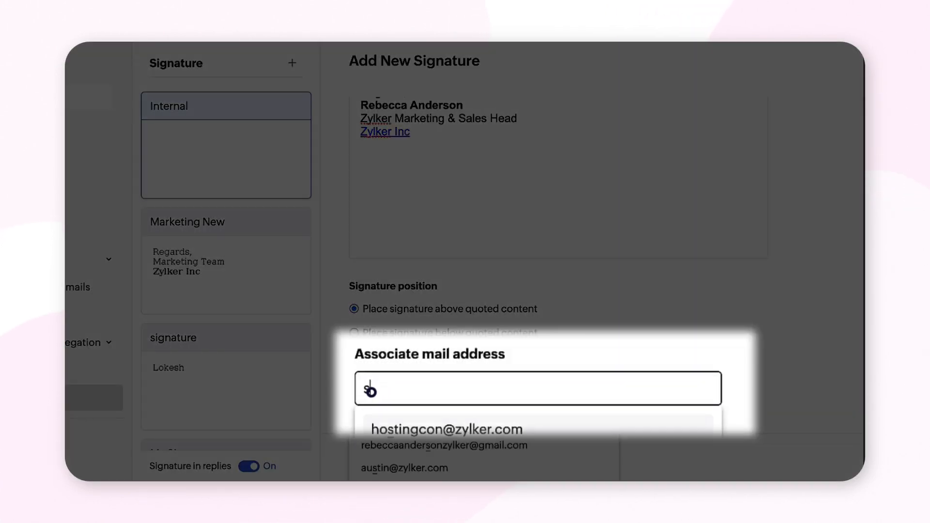
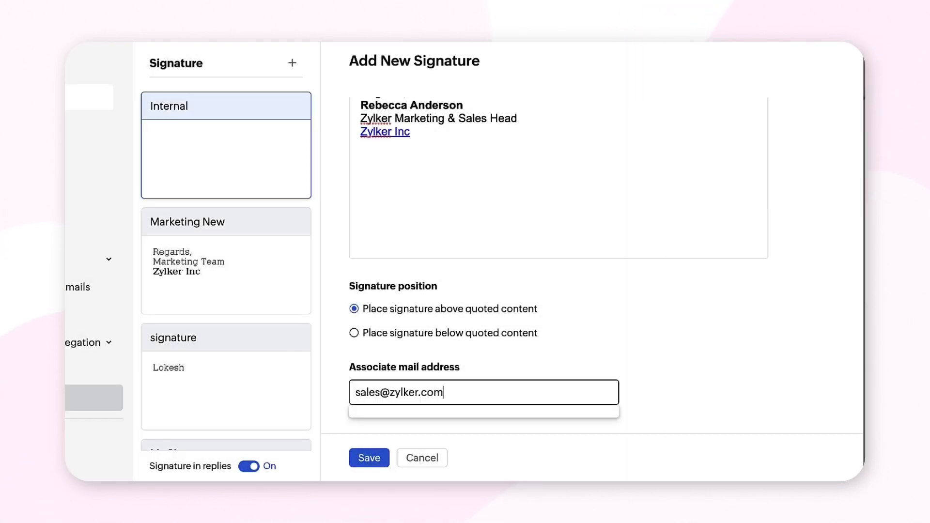